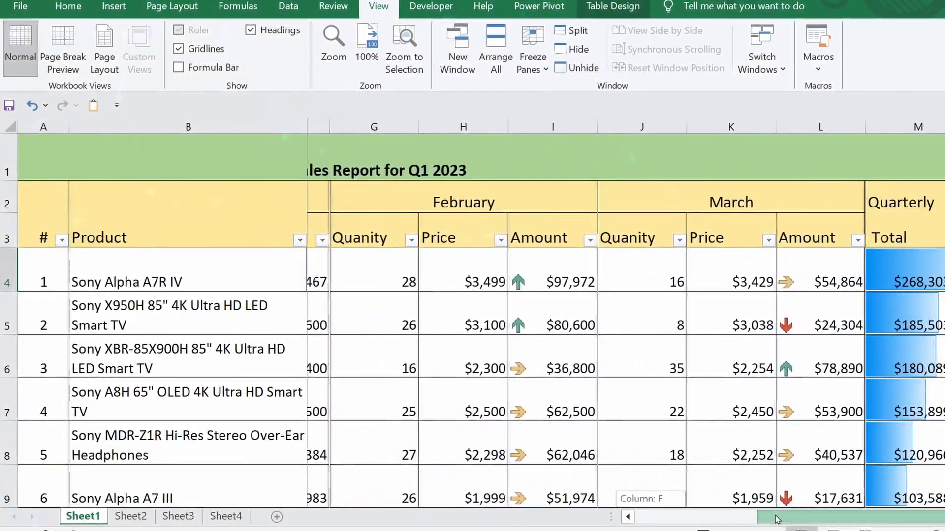
# Switch to Sheet4 and scroll through the five shops' daily sales into early July 2024
pyautogui.hscroll(-3)
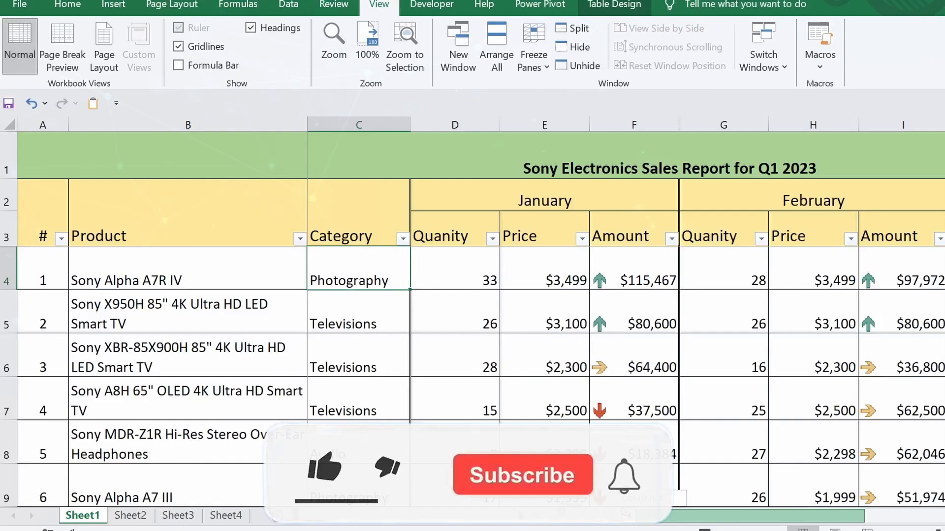
pyautogui.scroll(-3)
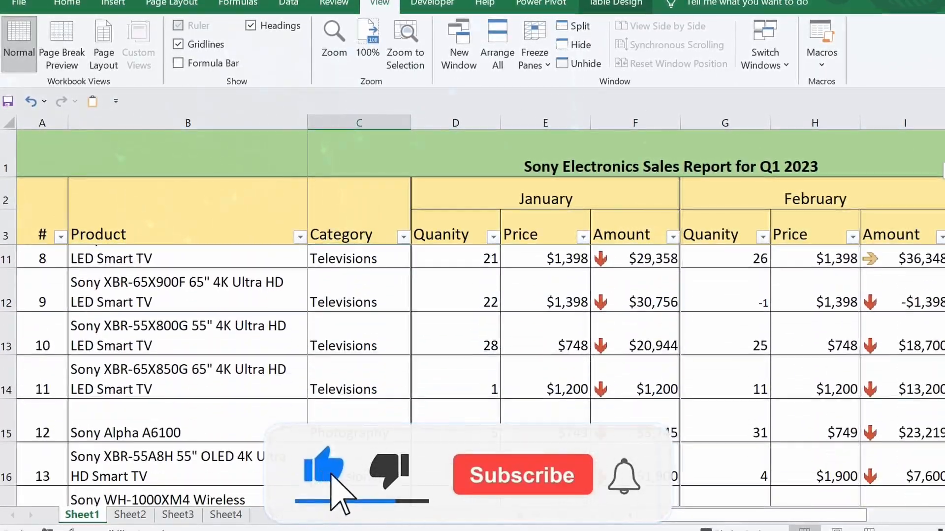
pyautogui.scroll(3)
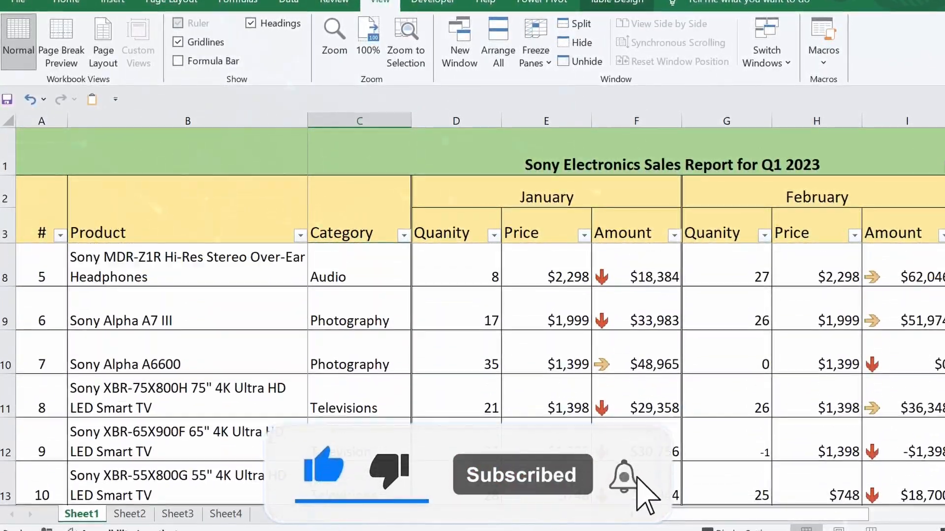
pyautogui.scroll(3)
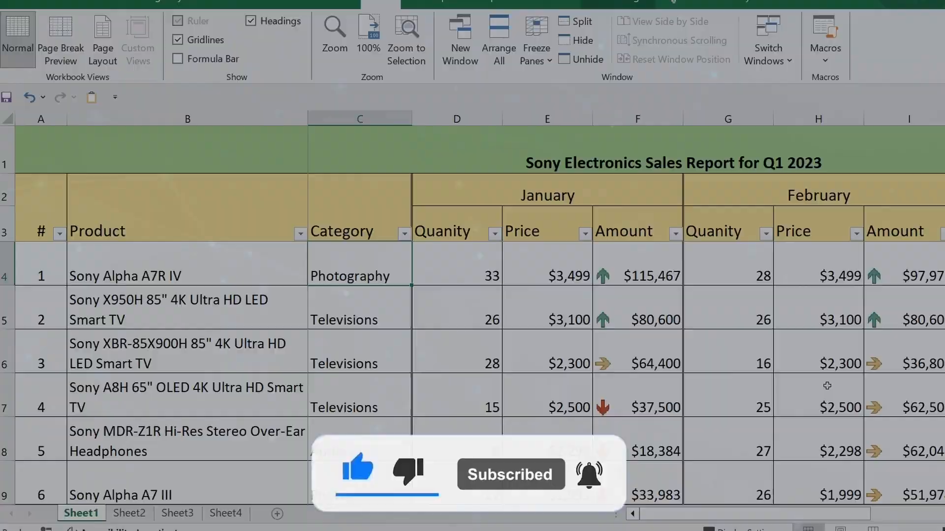
pyautogui.click(223, 521)
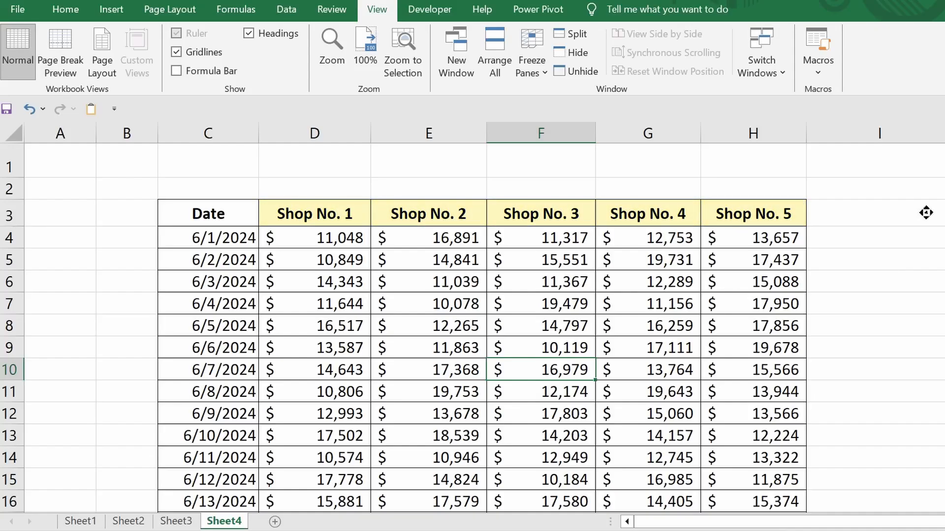
pyautogui.scroll(-3)
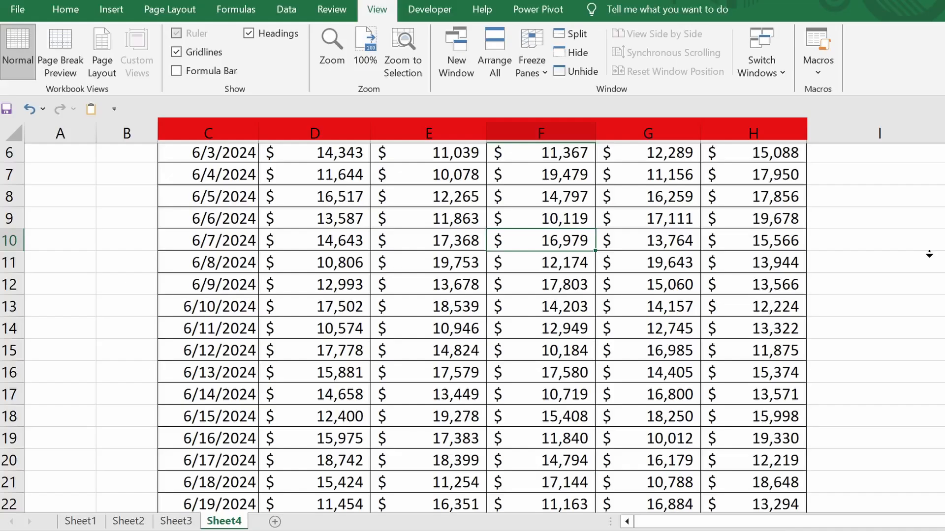
pyautogui.scroll(-3)
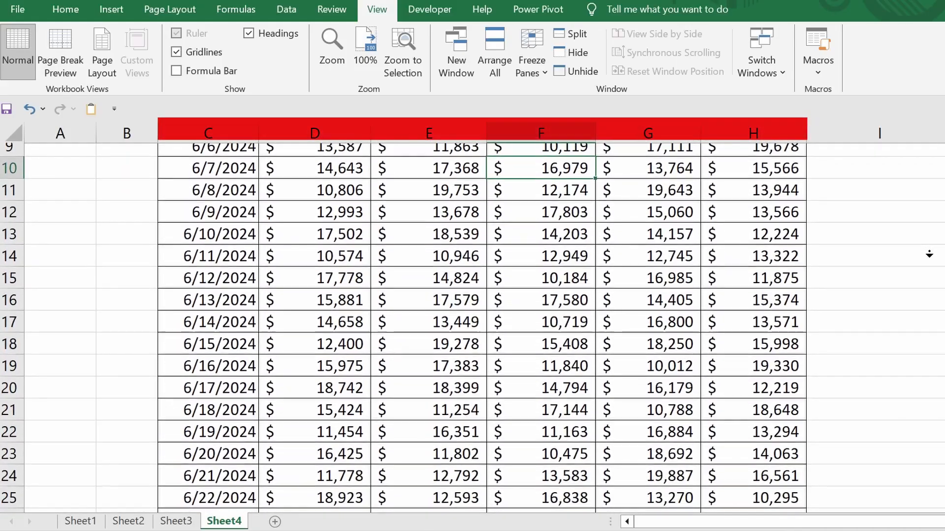
pyautogui.scroll(-3)
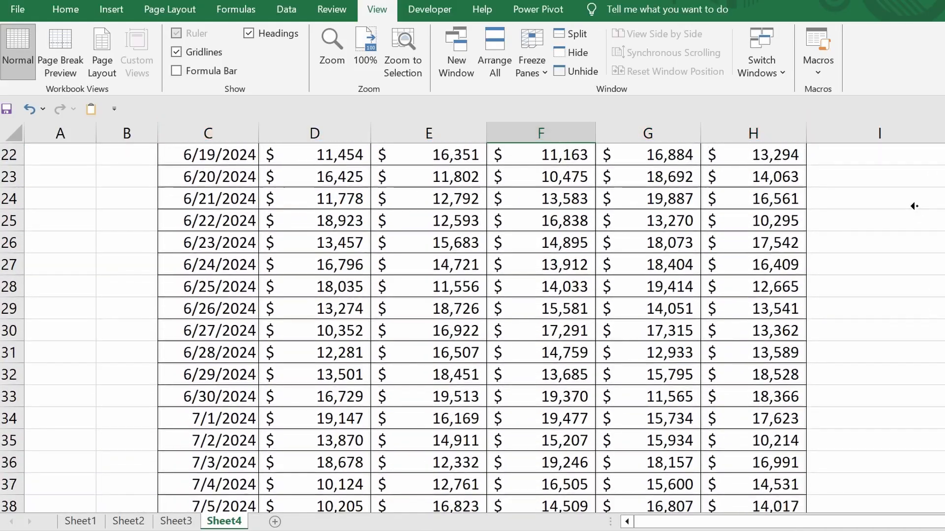
pyautogui.scroll(3)
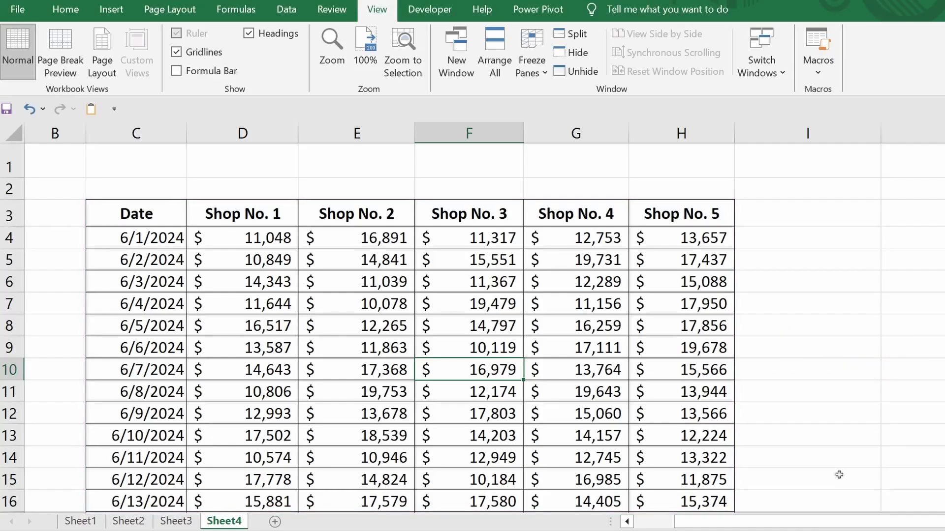
pyautogui.moveTo(451, 312)
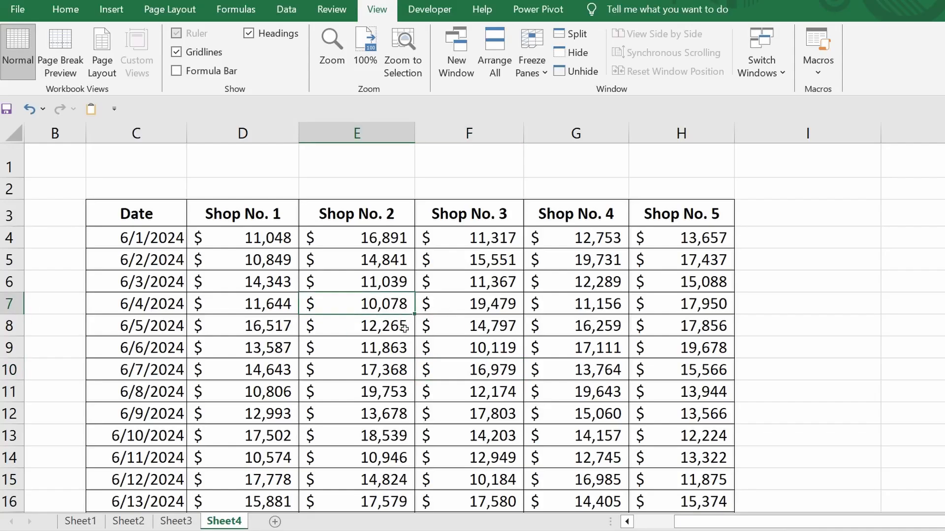
# Select all the shop sales data and make C3:H95 a table with headers
pyautogui.press('ctrl+a')
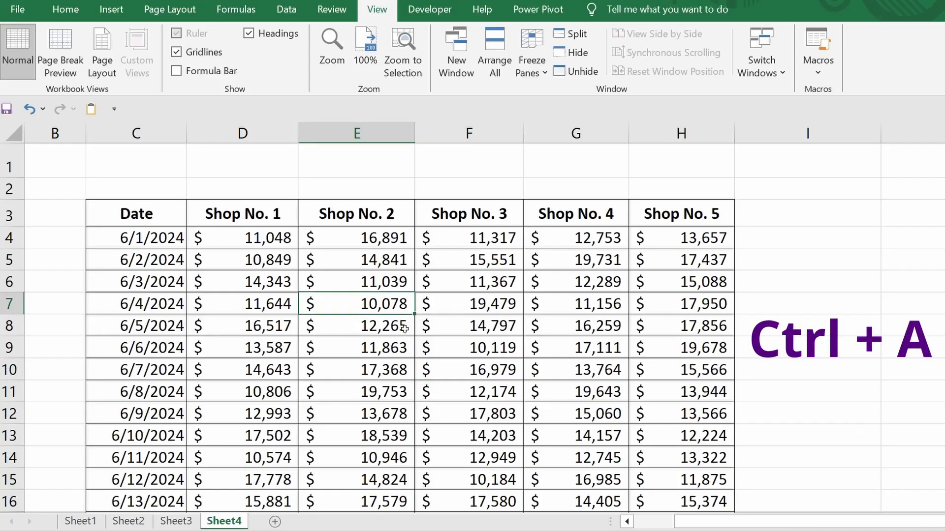
pyautogui.press('ctrl+a')
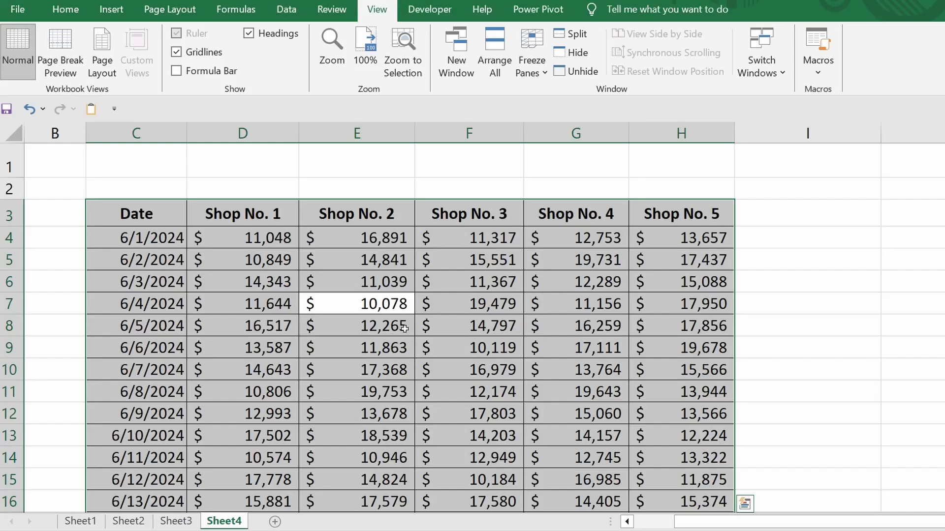
pyautogui.press('ctrl+t')
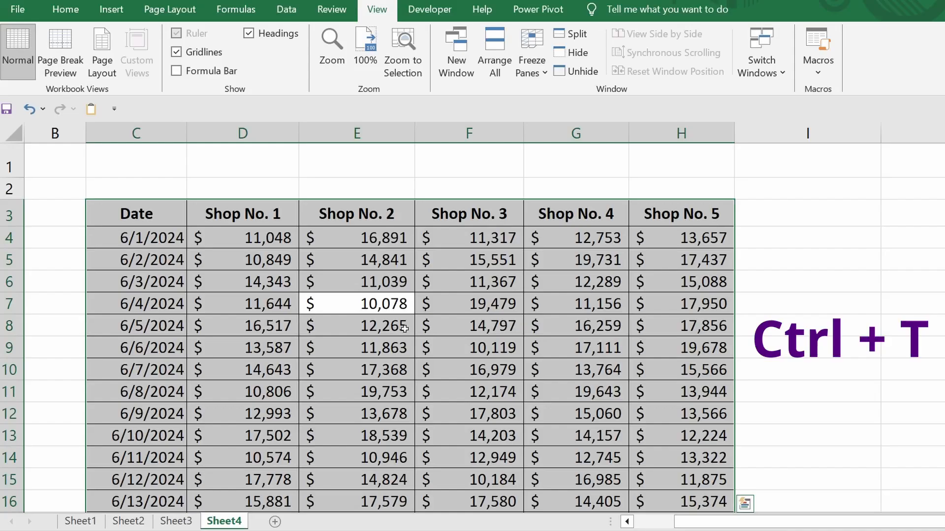
pyautogui.press('ctrl+t')
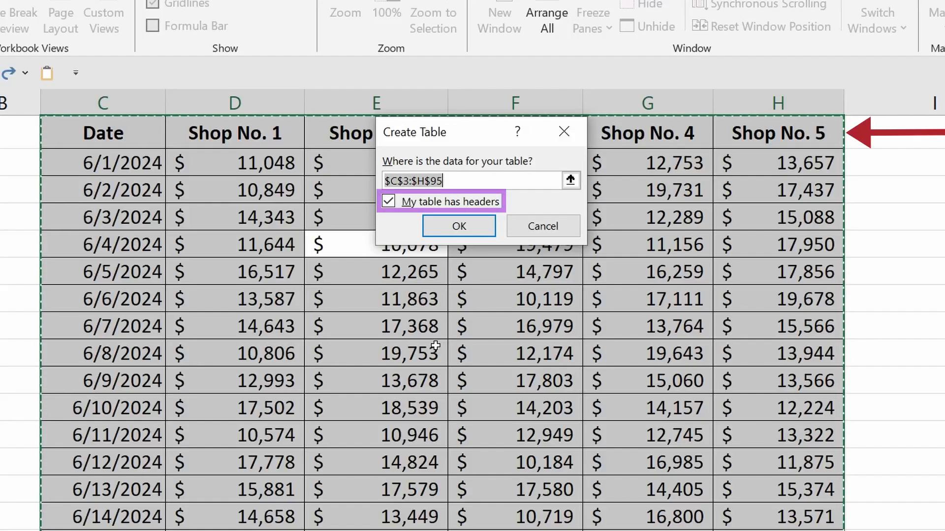
pyautogui.click(458, 226)
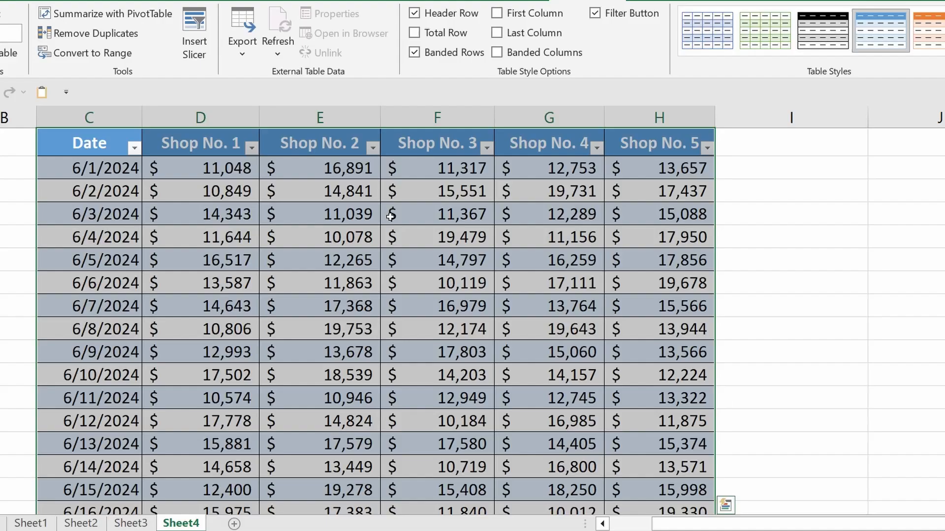
pyautogui.click(436, 214)
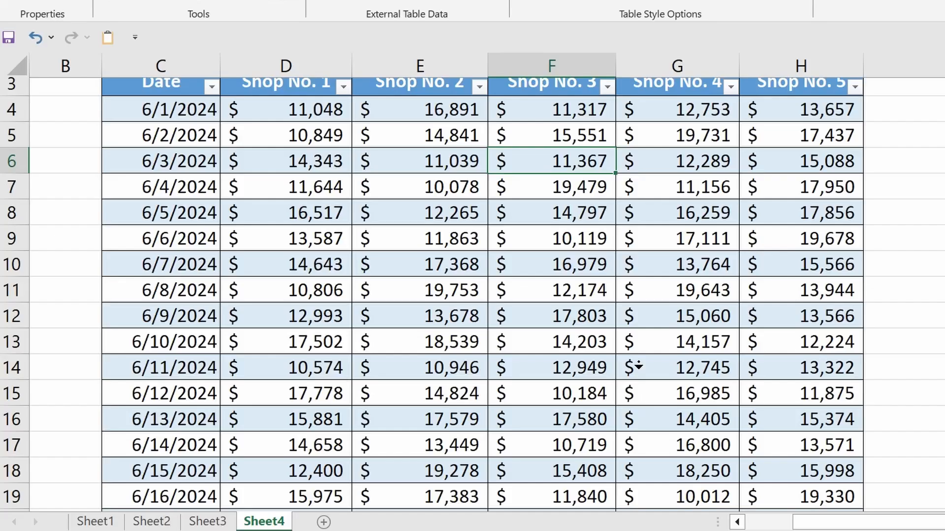
pyautogui.scroll(-3)
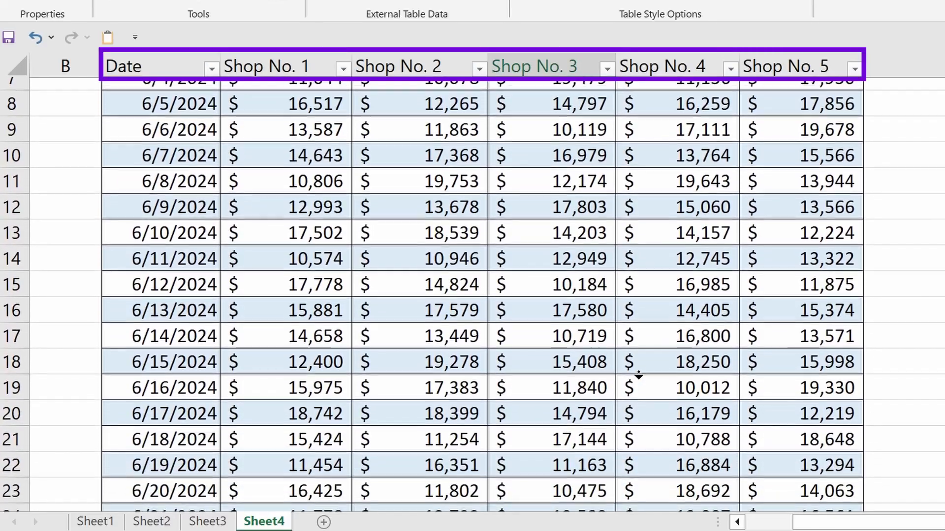
pyautogui.scroll(-3)
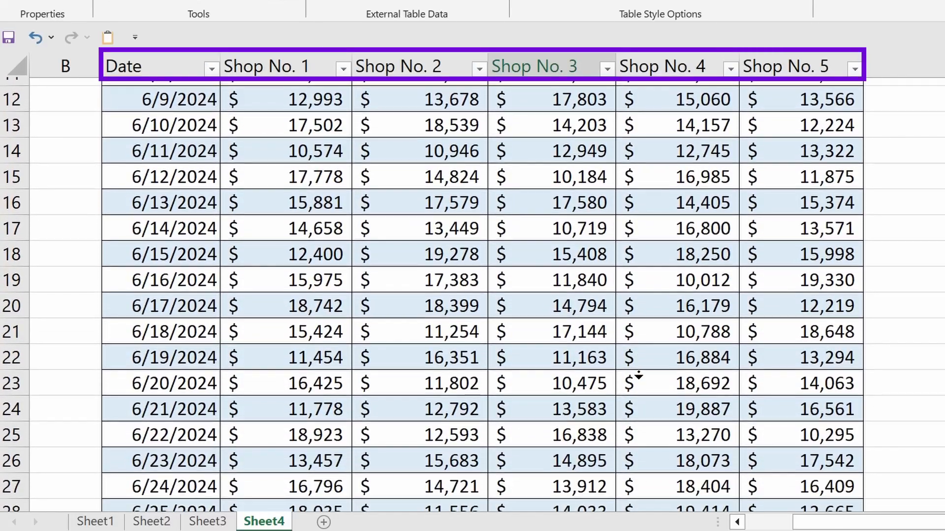
pyautogui.scroll(-3)
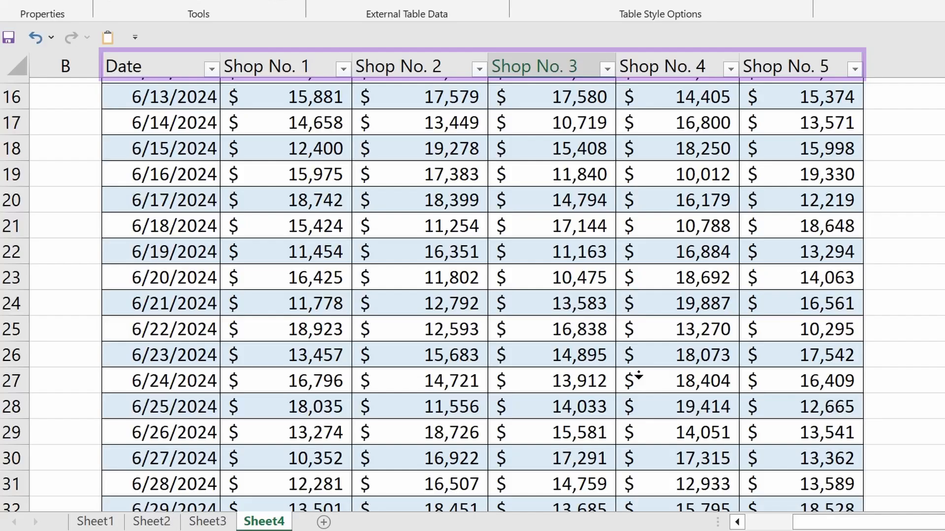
pyautogui.scroll(-3)
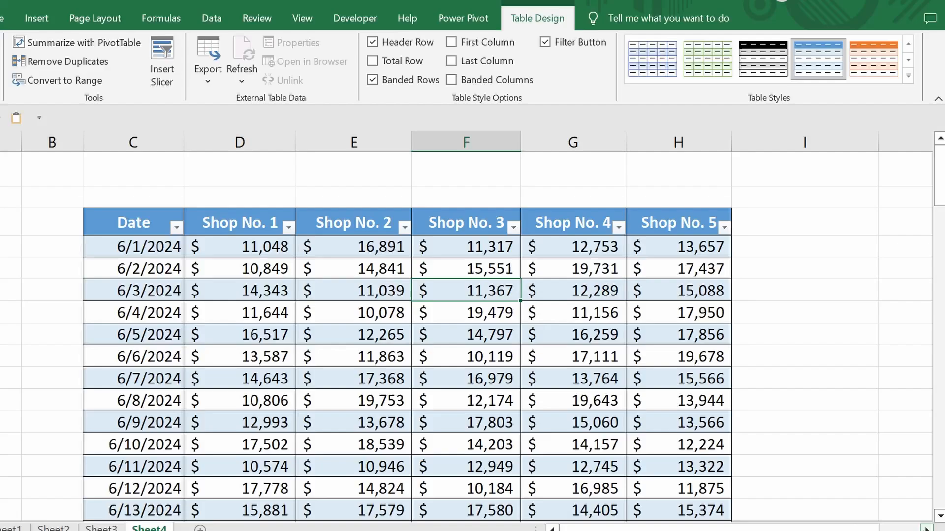
# Open the Table Styles gallery and look through the style options for the shop sales table
pyautogui.click(907, 77)
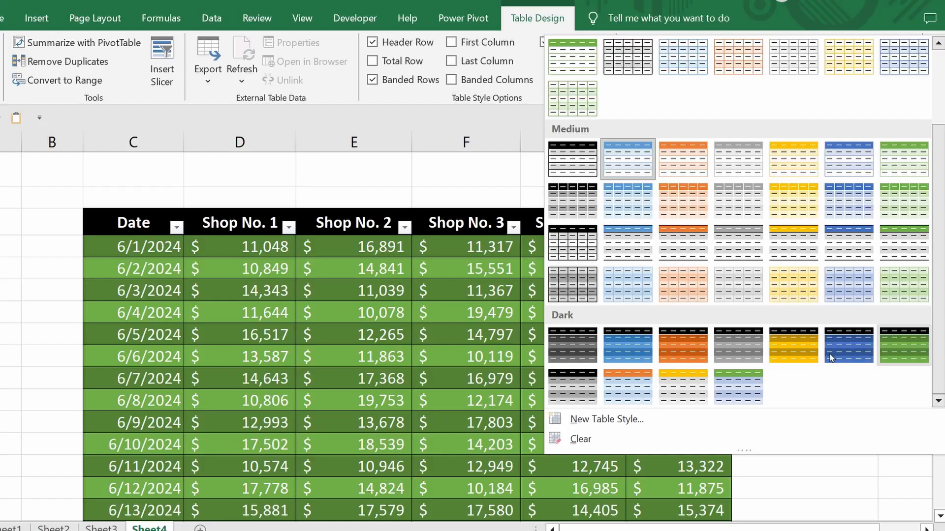
pyautogui.scroll(3)
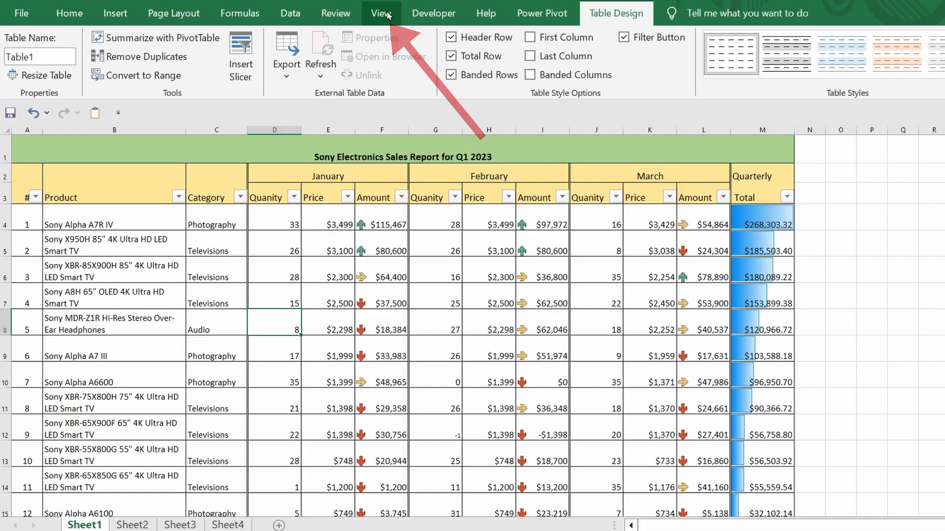
# Review the three Freeze Panes options, then scroll to see Table1 headers replace column letters
pyautogui.click(381, 13)
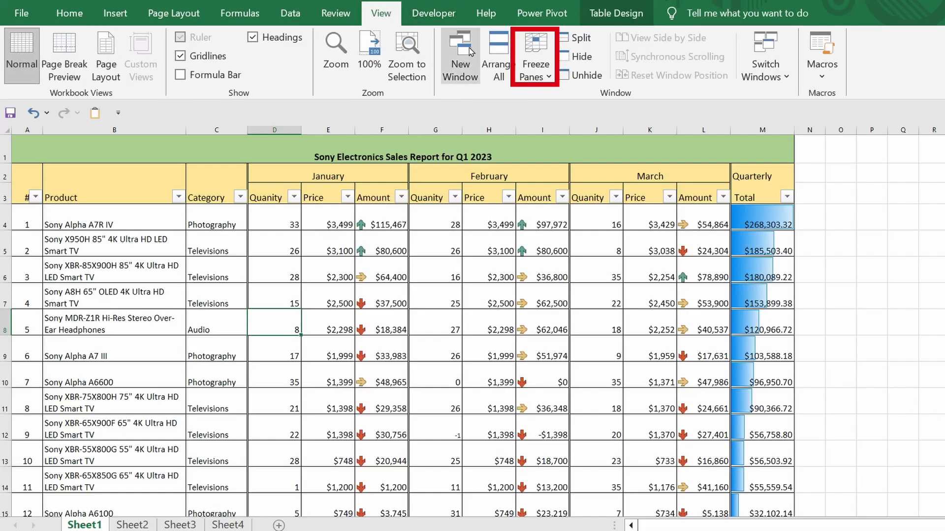
pyautogui.click(534, 54)
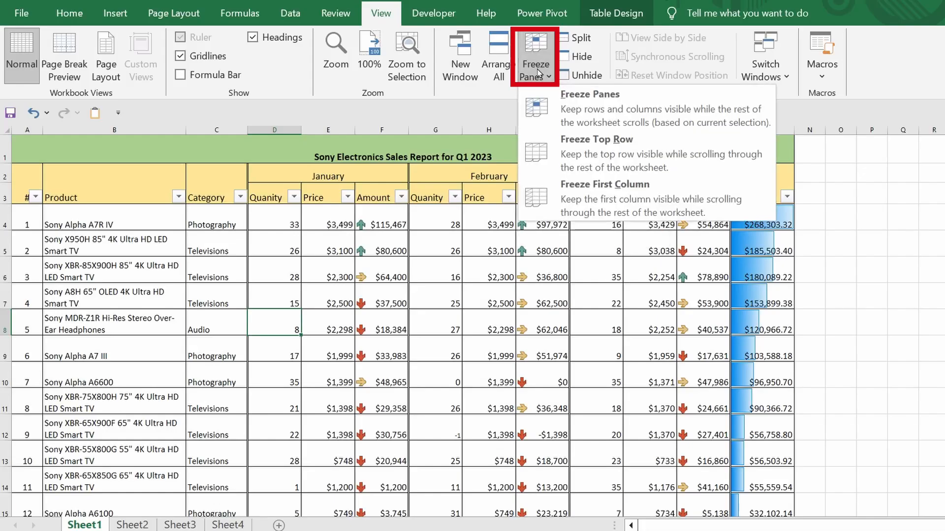
pyautogui.moveTo(837, 150)
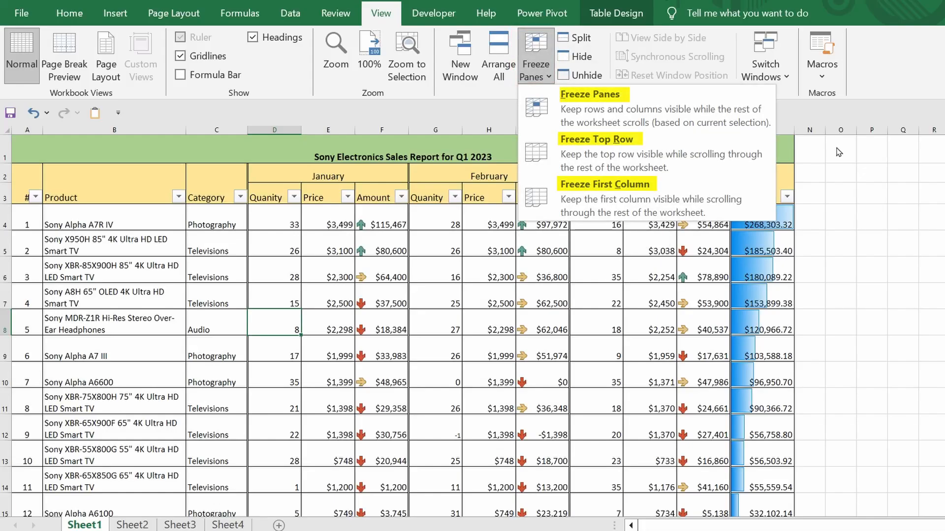
pyautogui.moveTo(874, 244)
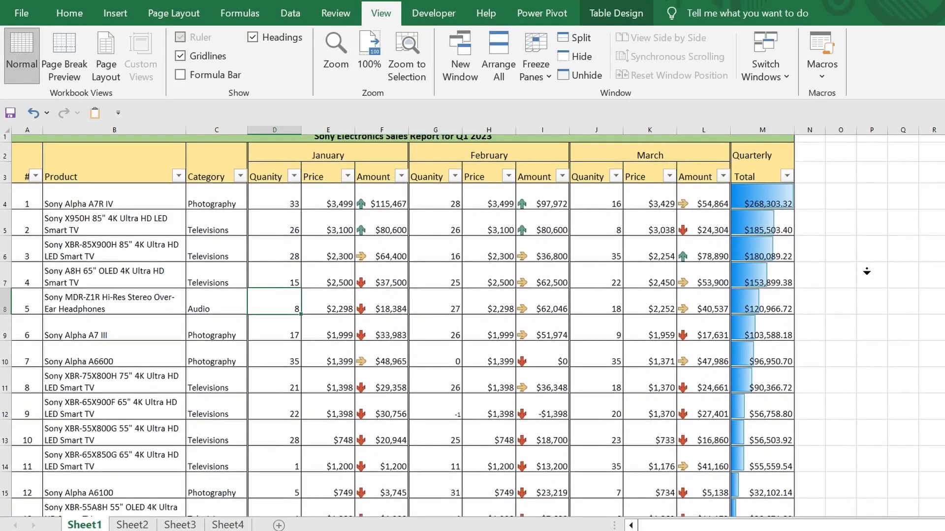
pyautogui.scroll(-3)
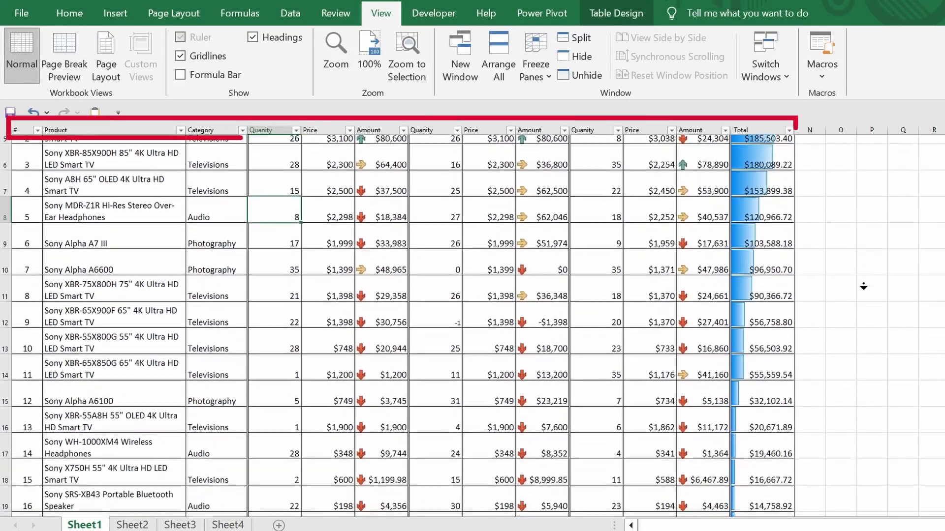
pyautogui.scroll(-3)
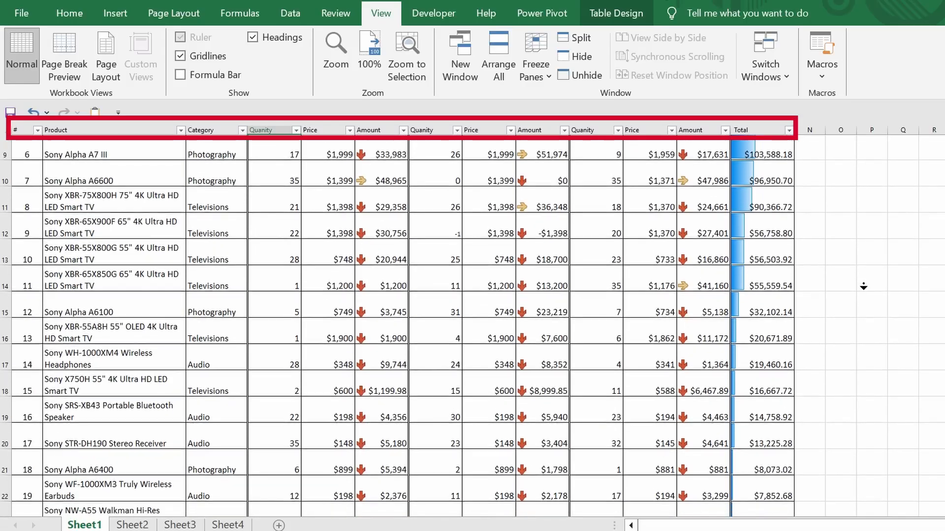
pyautogui.scroll(-3)
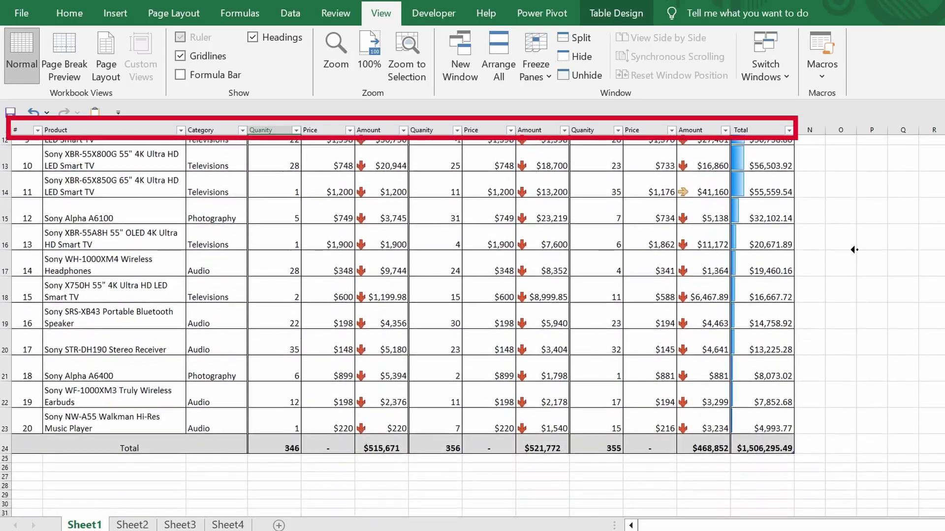
pyautogui.scroll(3)
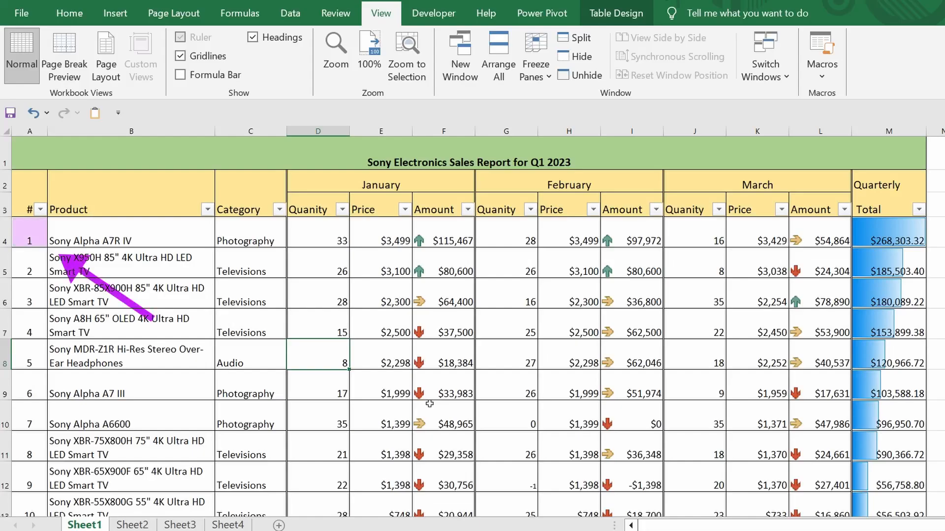
pyautogui.click(28, 231)
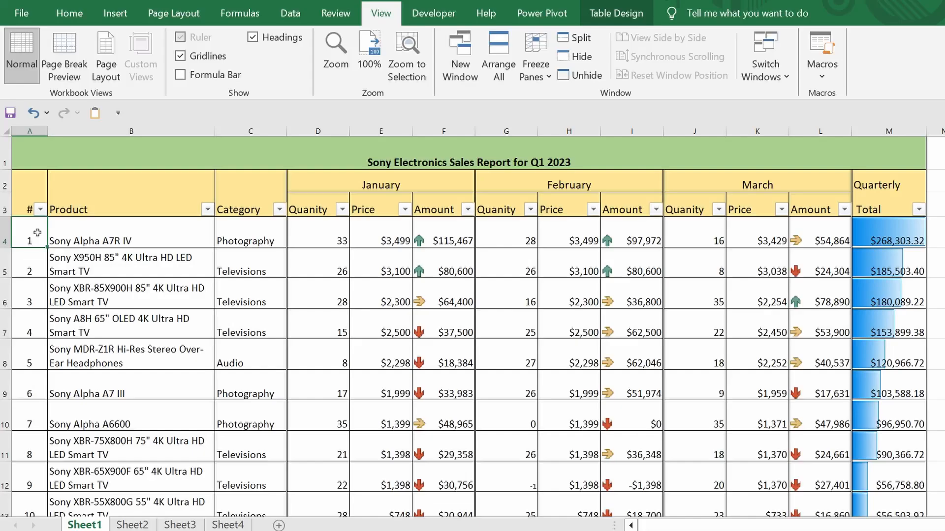
pyautogui.moveTo(534, 54)
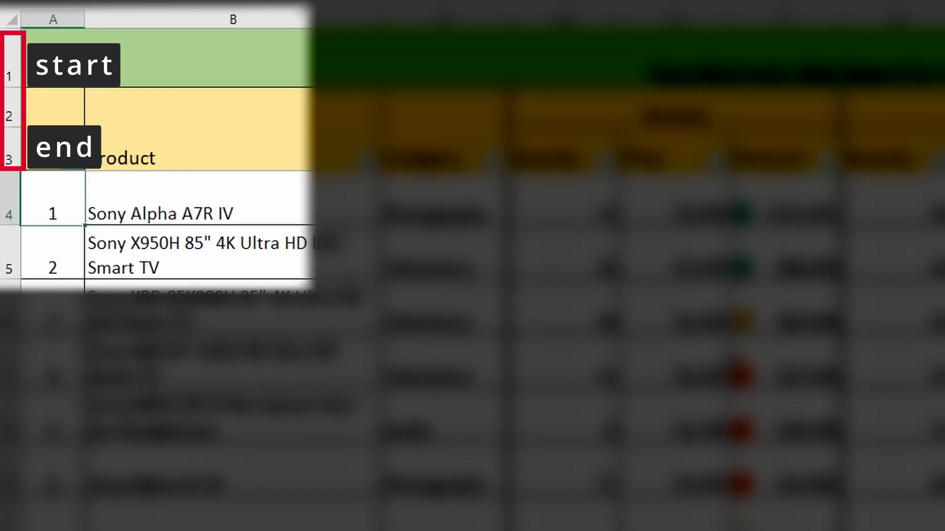
# Freeze panes above A4 and scroll to confirm title and rows 1–3 stay visible
pyautogui.click(53, 213)
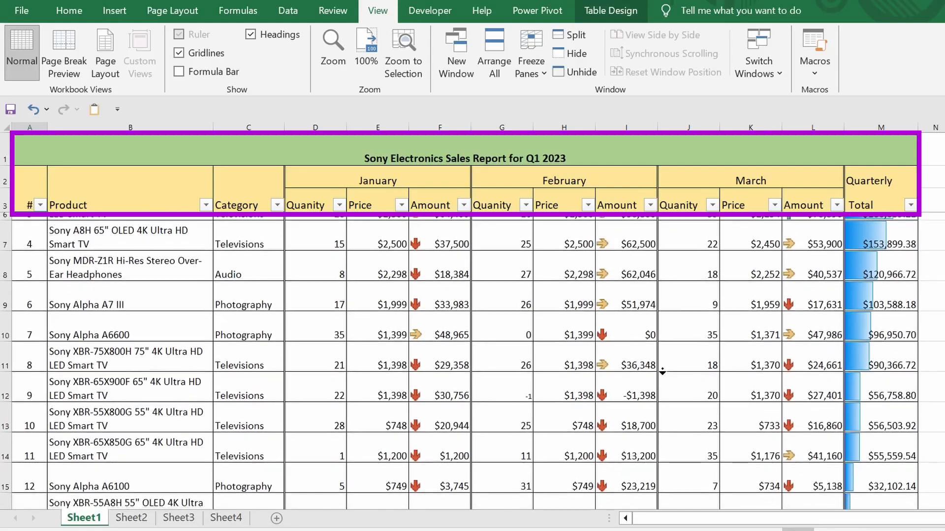
pyautogui.scroll(-3)
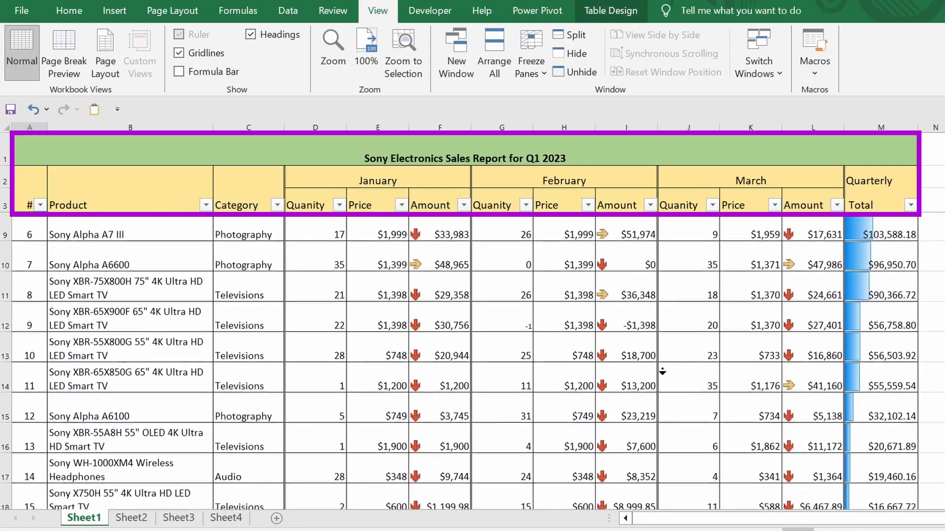
pyautogui.scroll(-3)
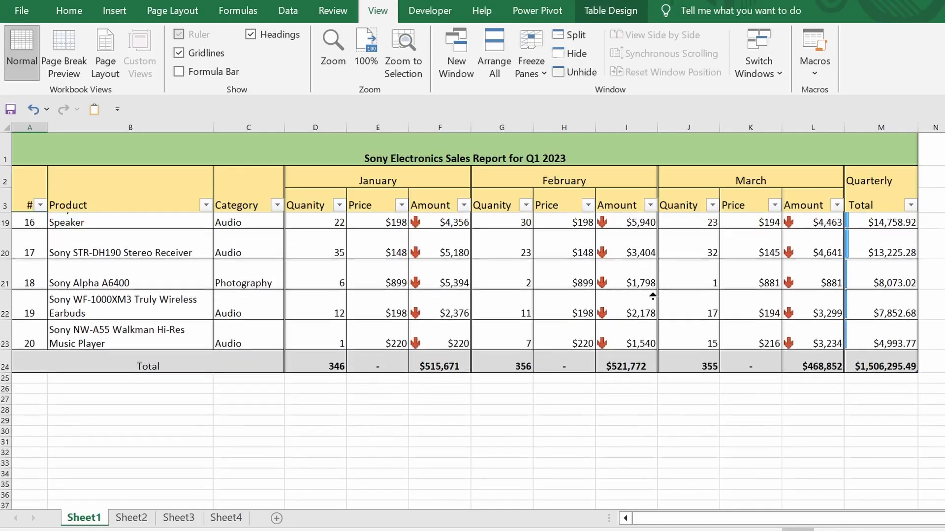
pyautogui.scroll(3)
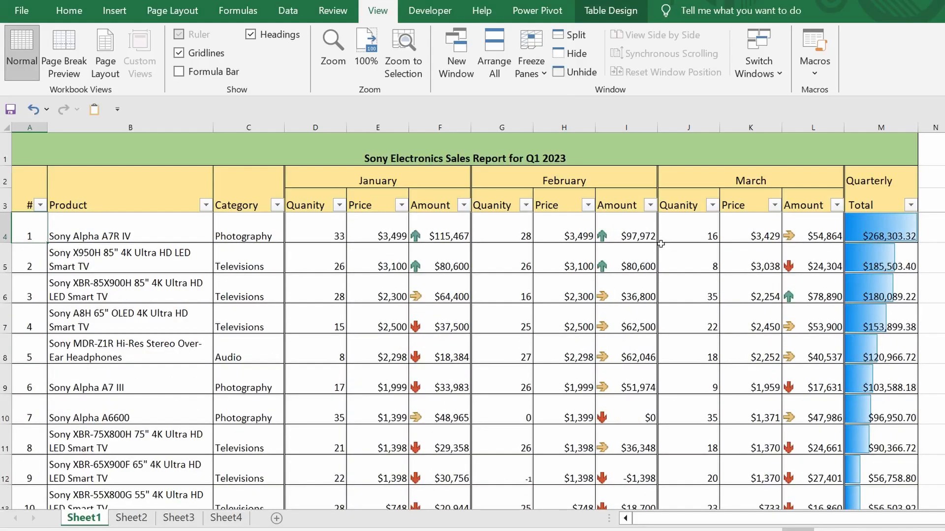
# Choose Unfreeze Panes for the header rows and scroll down the report
pyautogui.click(531, 51)
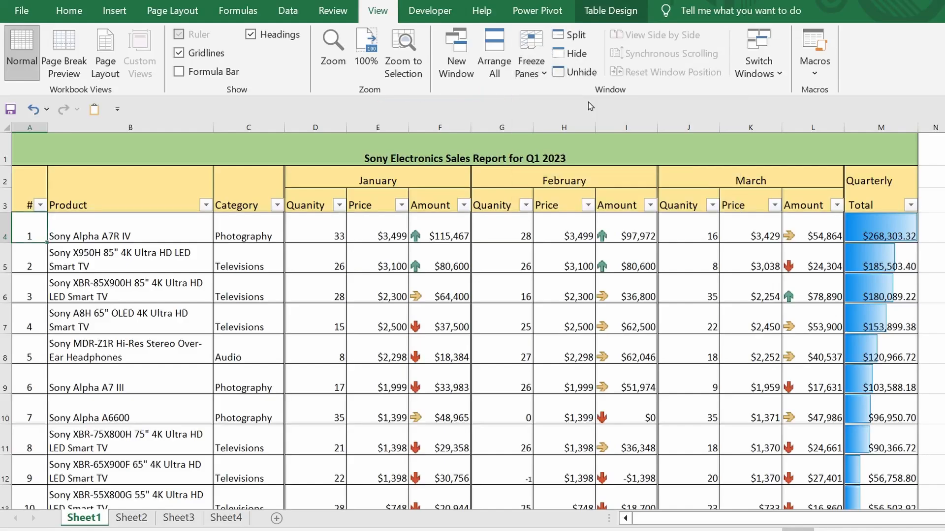
pyautogui.scroll(-3)
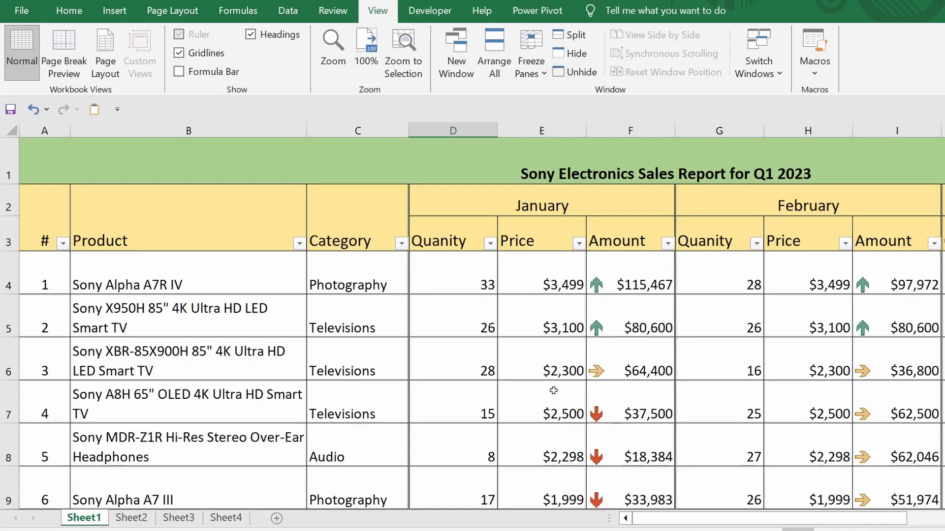
# Freeze panes at C4 to lock columns A–B and rows 1–3, then test scrolling both ways
pyautogui.click(357, 273)
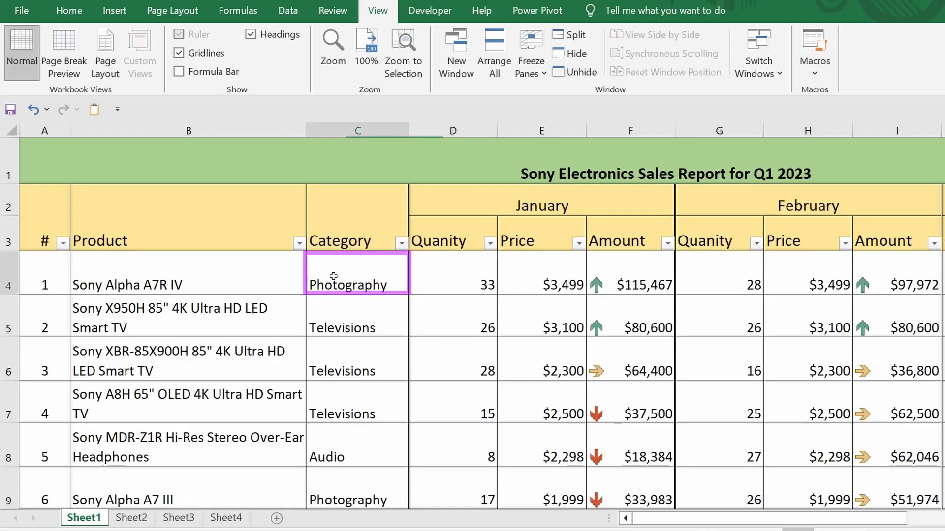
pyautogui.click(529, 54)
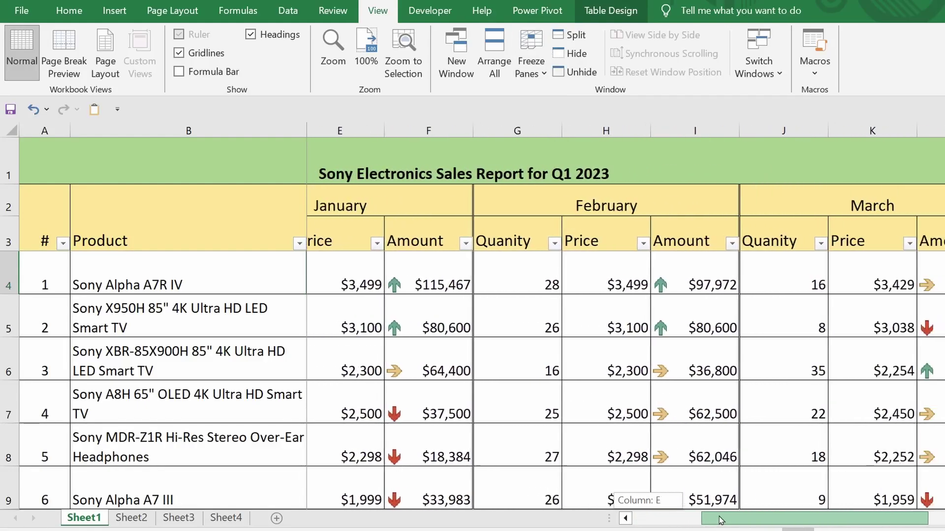
pyautogui.hscroll(3)
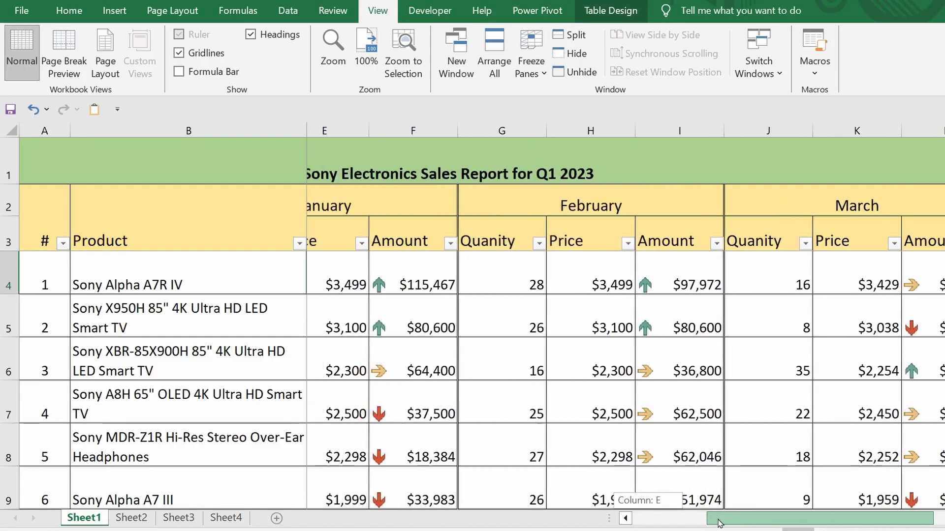
pyautogui.hscroll(-3)
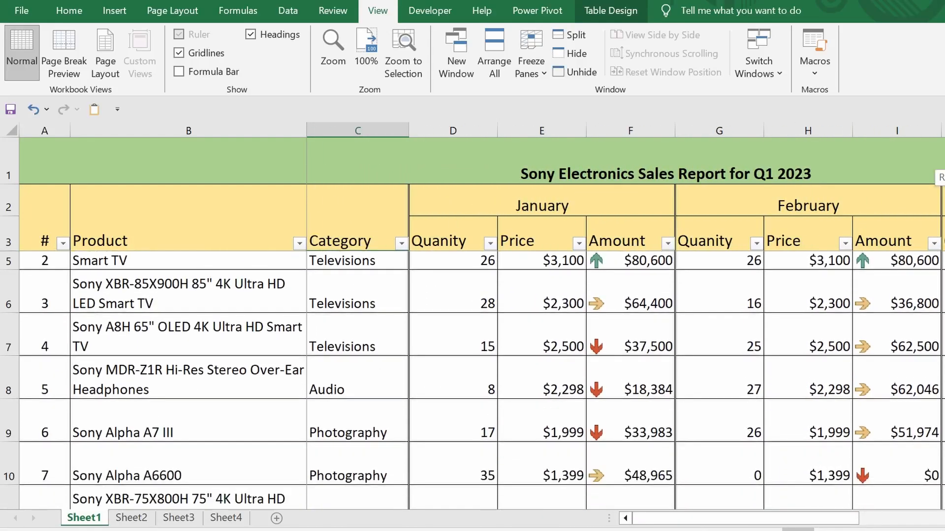
pyautogui.scroll(-3)
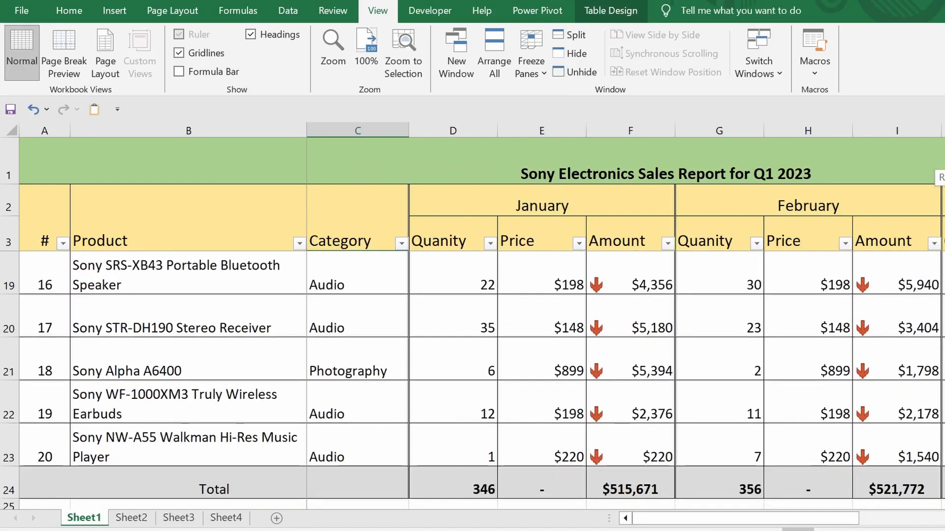
pyautogui.scroll(3)
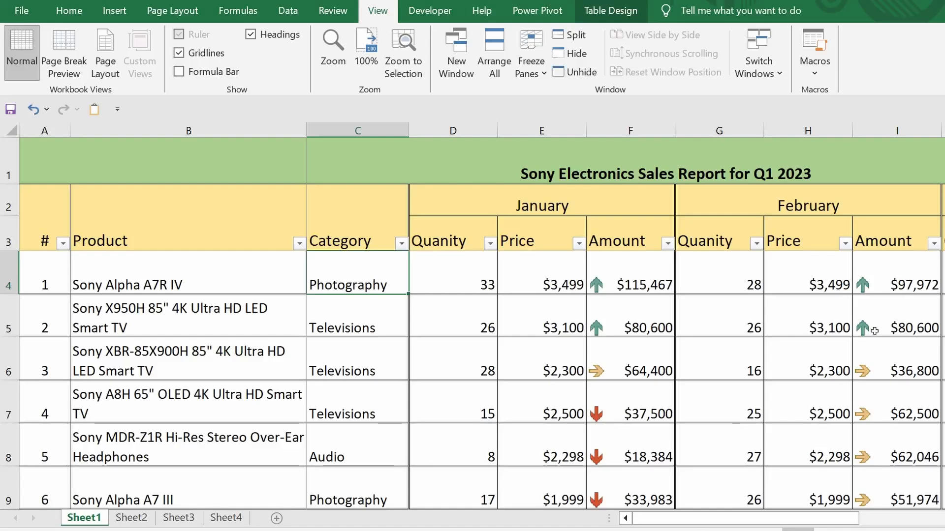
pyautogui.moveTo(571, 341)
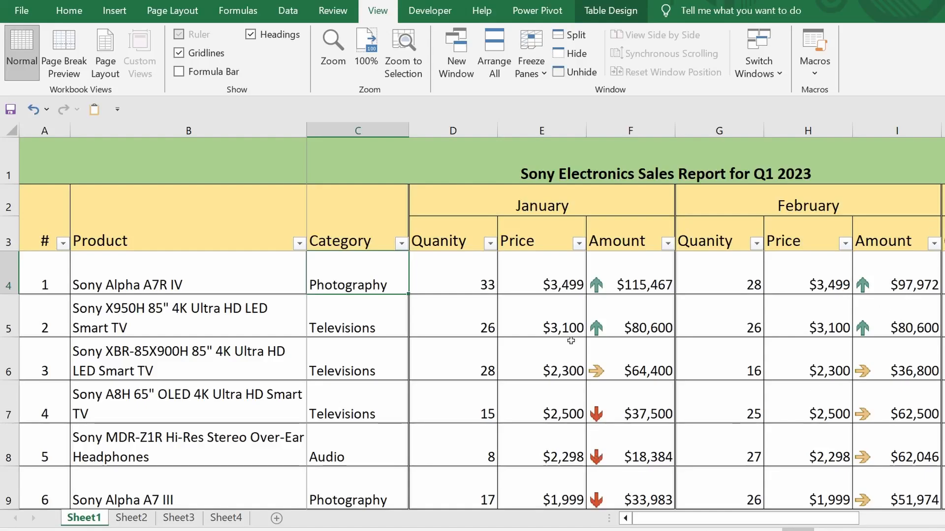
# Freeze only the top row and test it, then switch to freezing only the first column
pyautogui.click(530, 53)
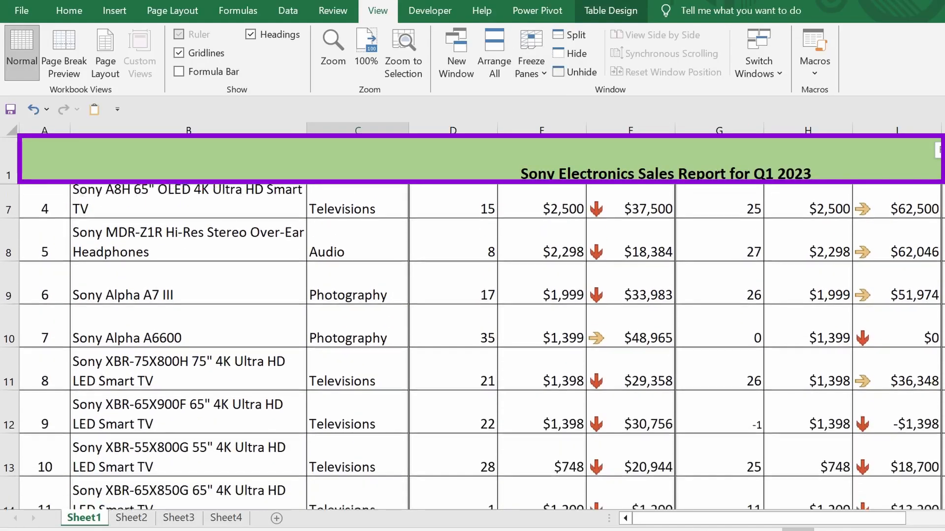
pyautogui.scroll(-3)
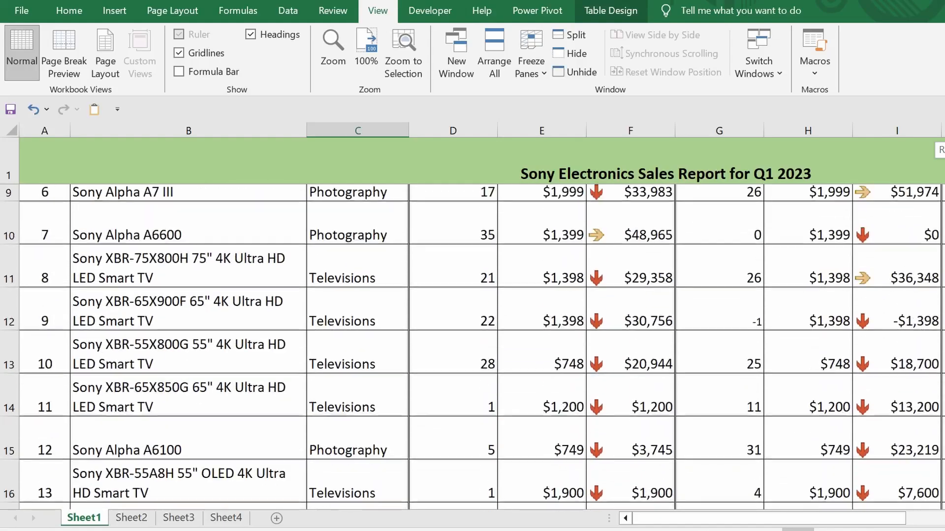
pyautogui.click(530, 53)
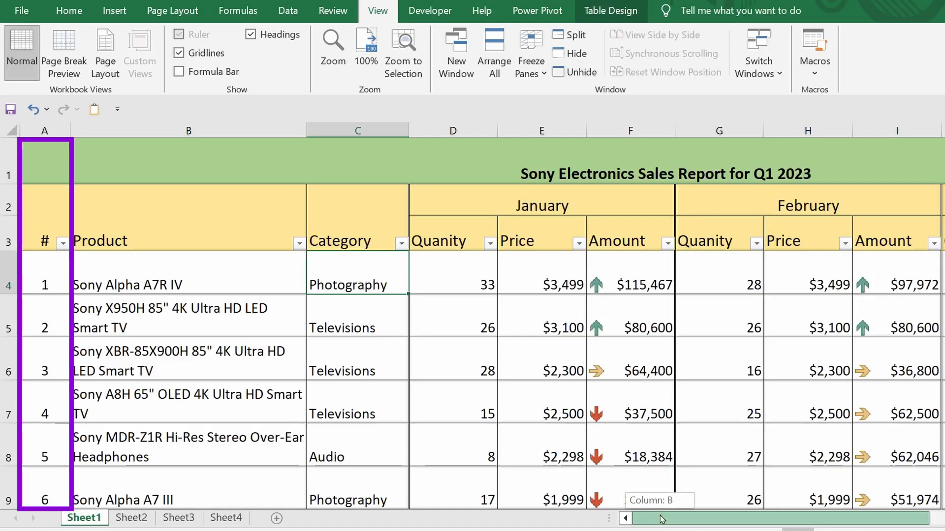
pyautogui.hscroll(3)
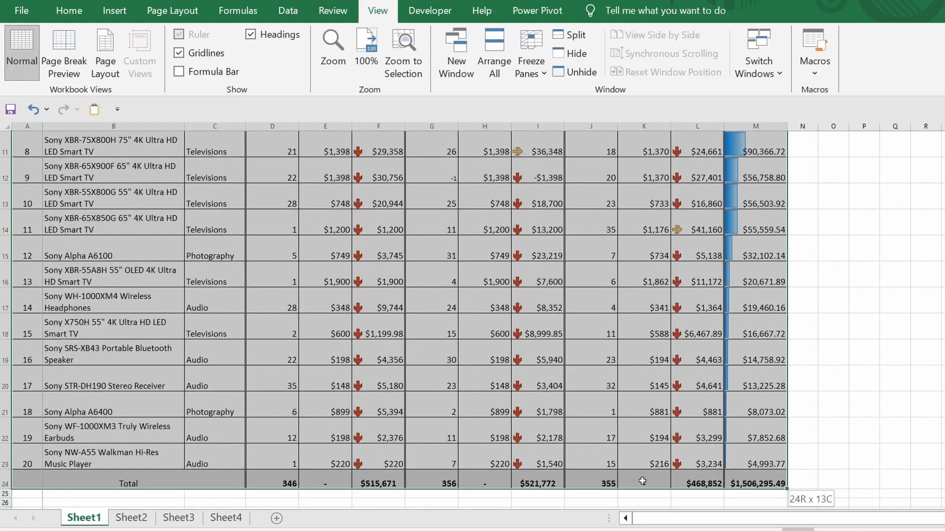
# Freeze the empty top row and scroll to test, then freeze the empty column A
pyautogui.scroll(3)
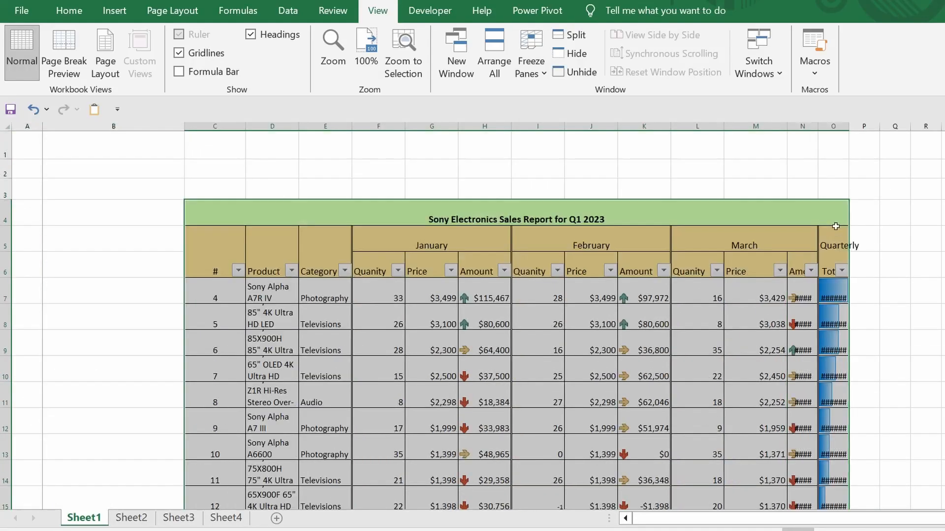
pyautogui.click(530, 53)
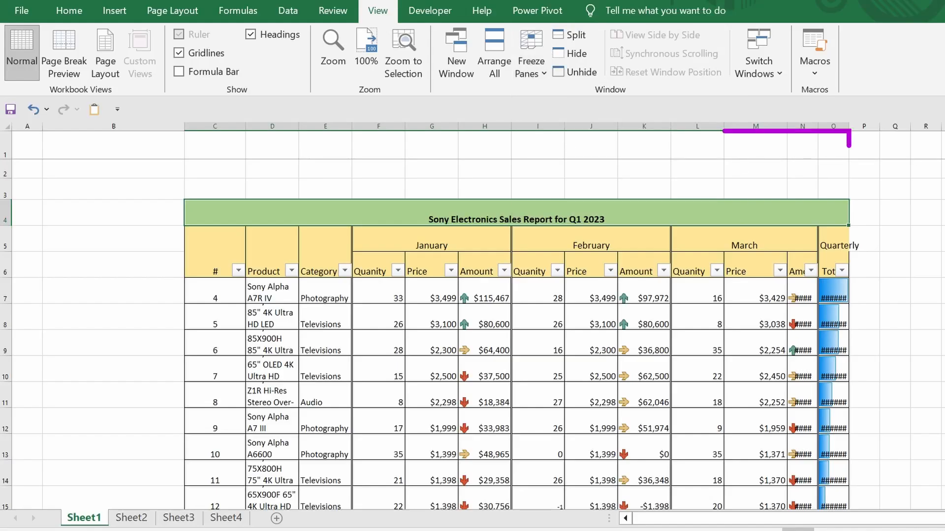
pyautogui.scroll(-3)
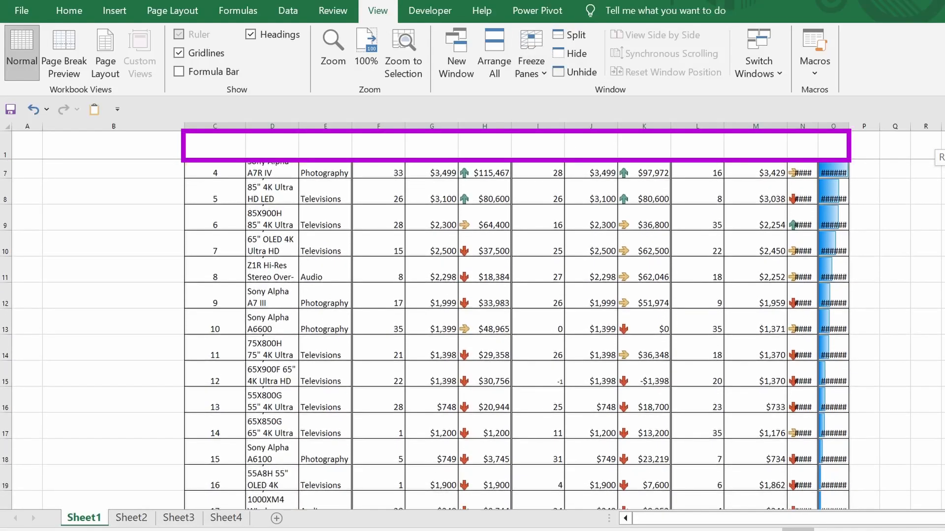
pyautogui.scroll(-3)
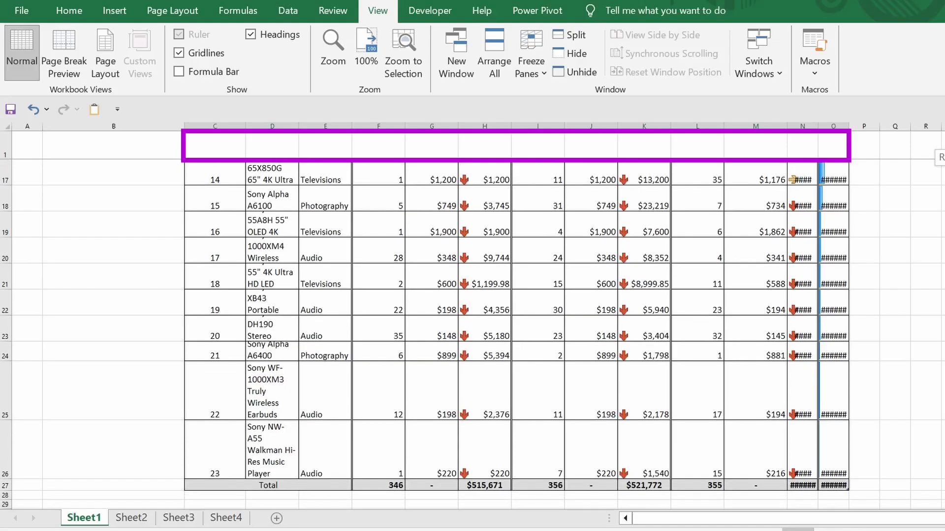
pyautogui.scroll(3)
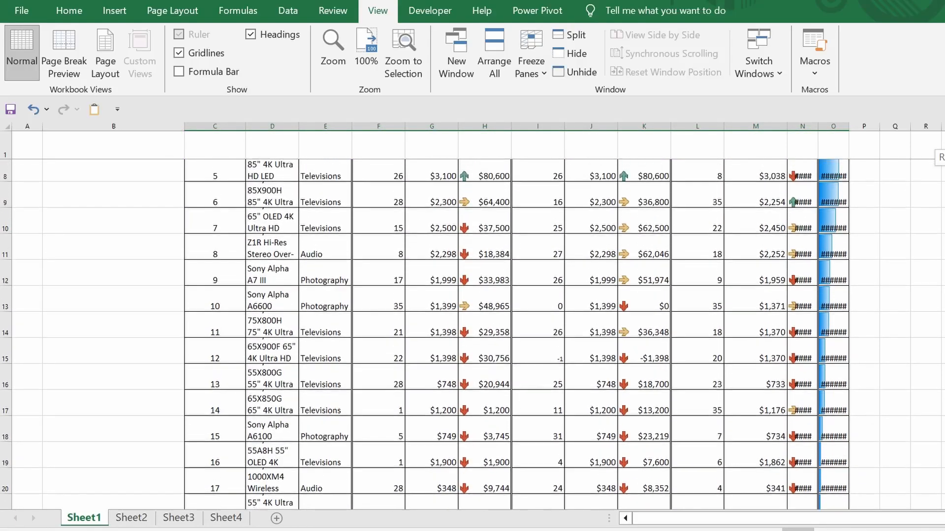
pyautogui.click(530, 53)
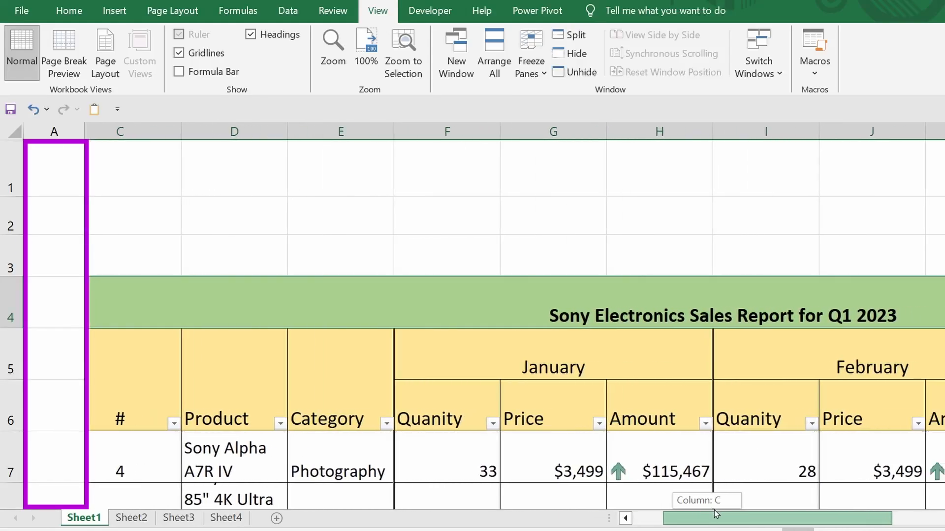
pyautogui.hscroll(3)
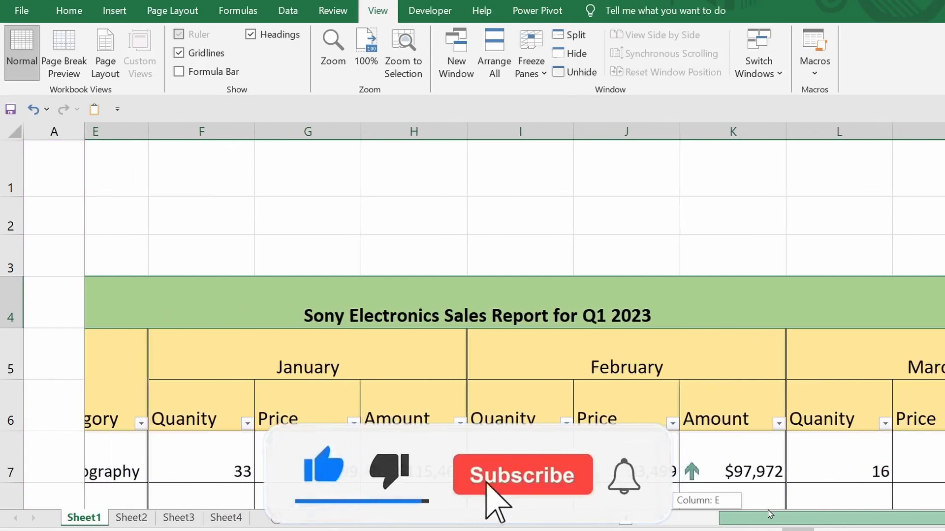
pyautogui.hscroll(-3)
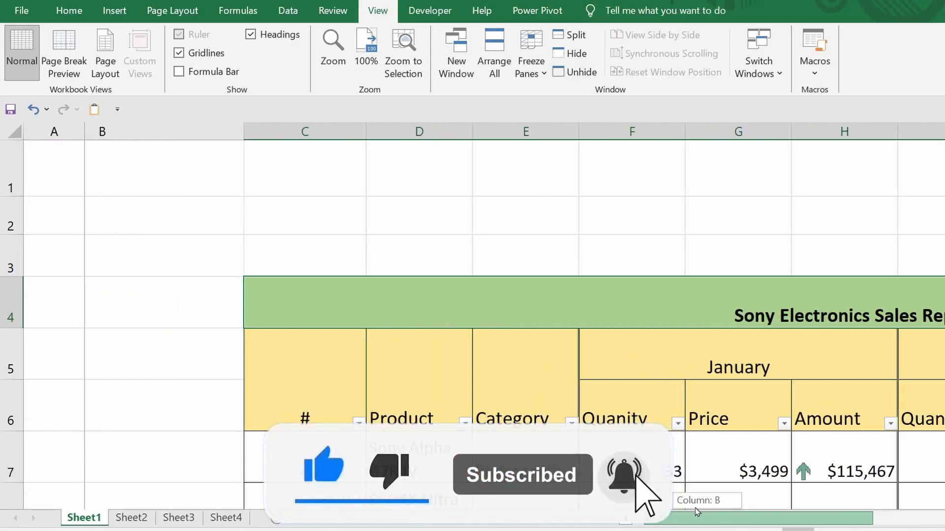